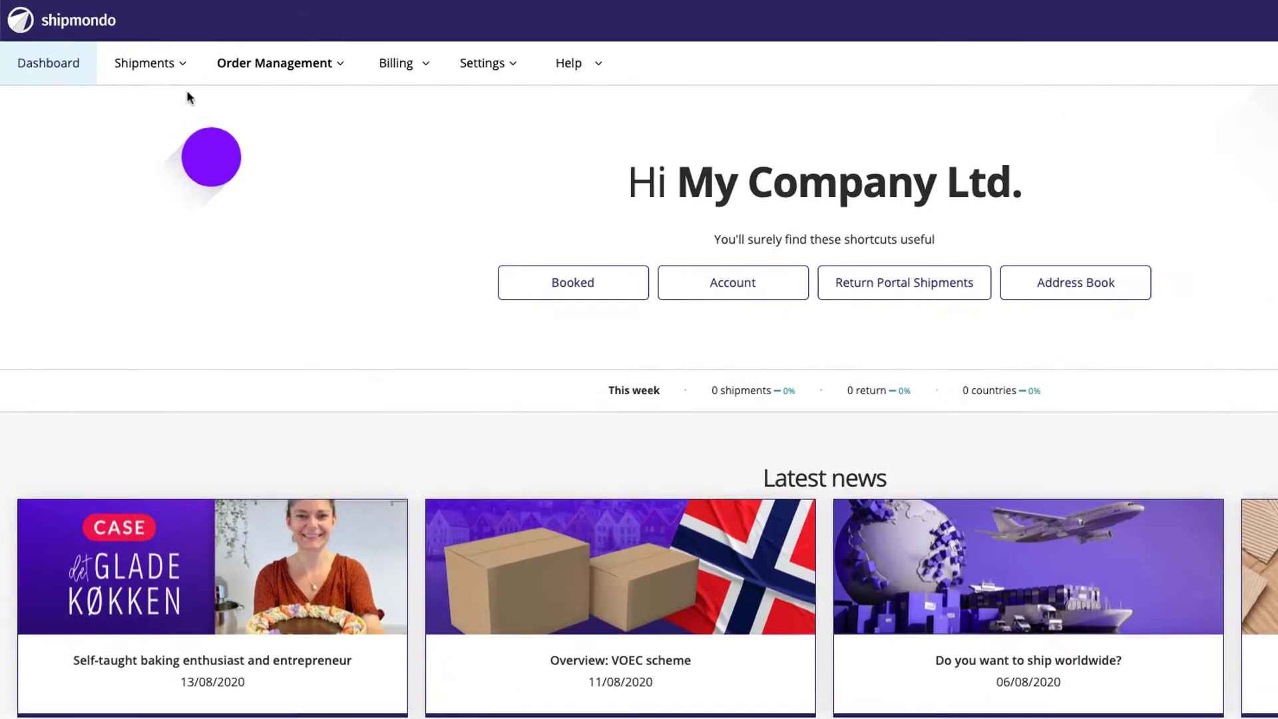
# Create a new shipment from the Shipments menu
pyautogui.click(144, 62)
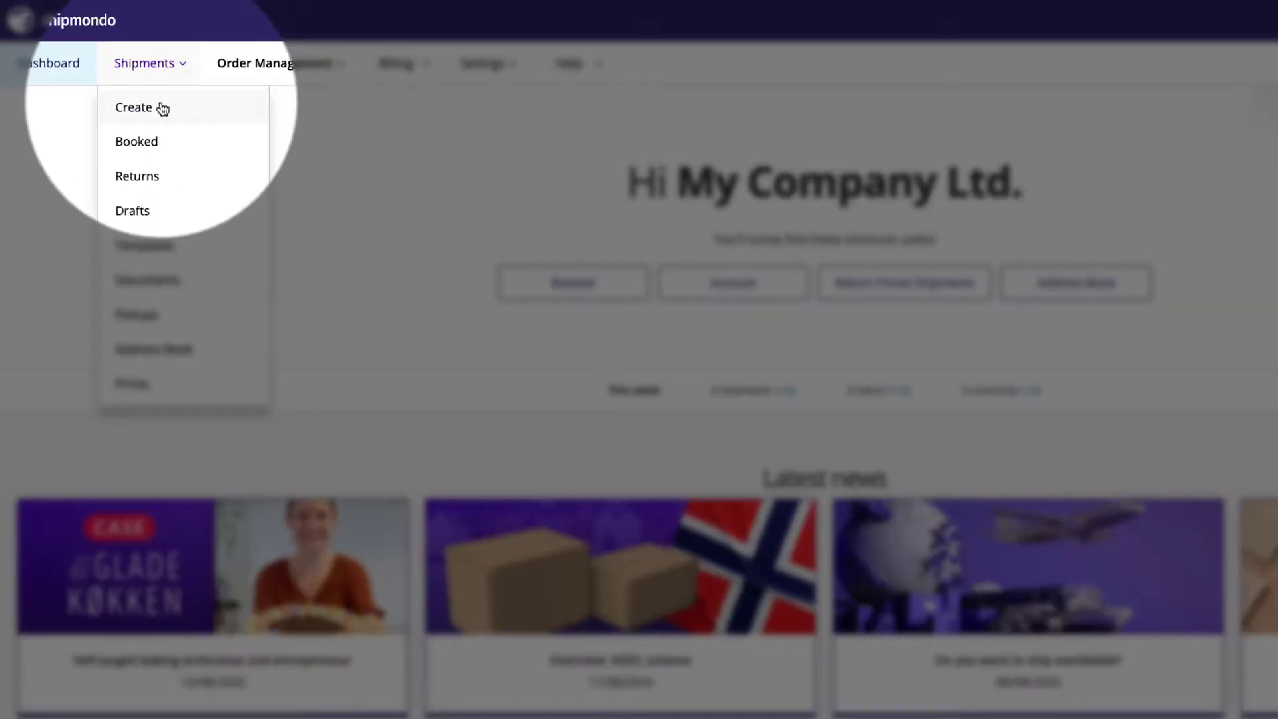
pyautogui.click(134, 107)
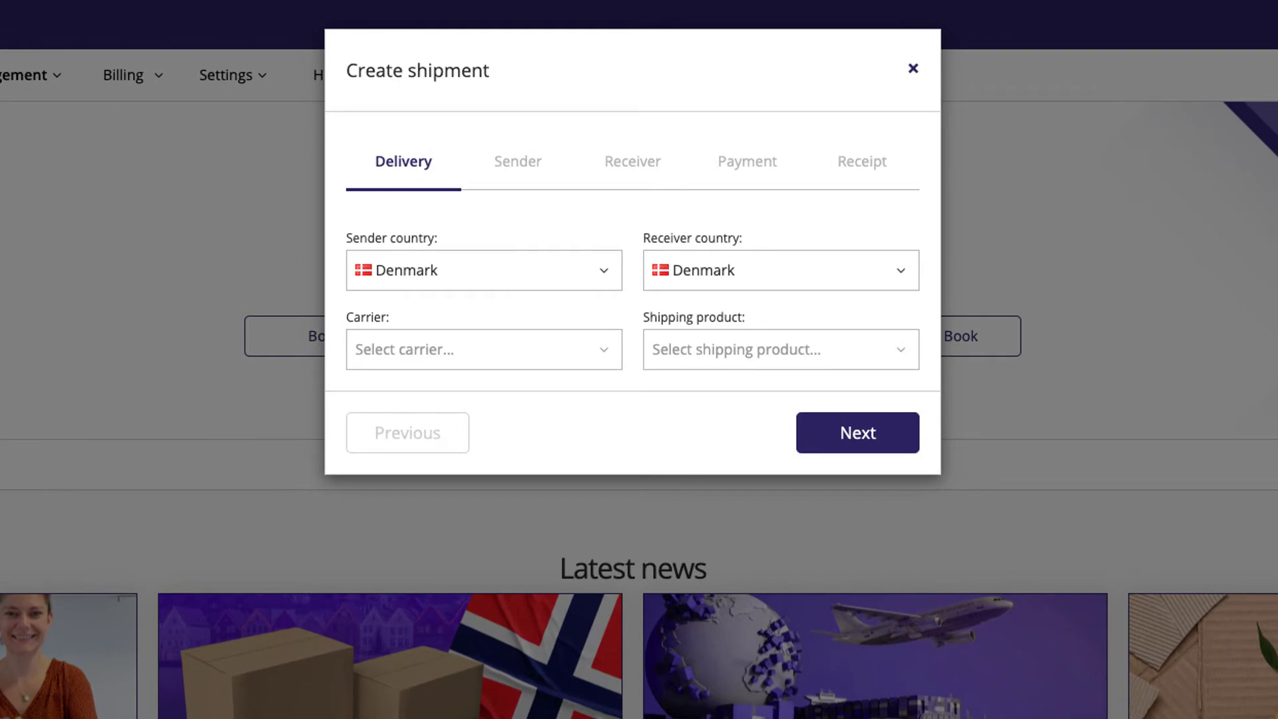
# Set the carrier to PostNord with MyPack Collect as shipping product
pyautogui.click(778, 270)
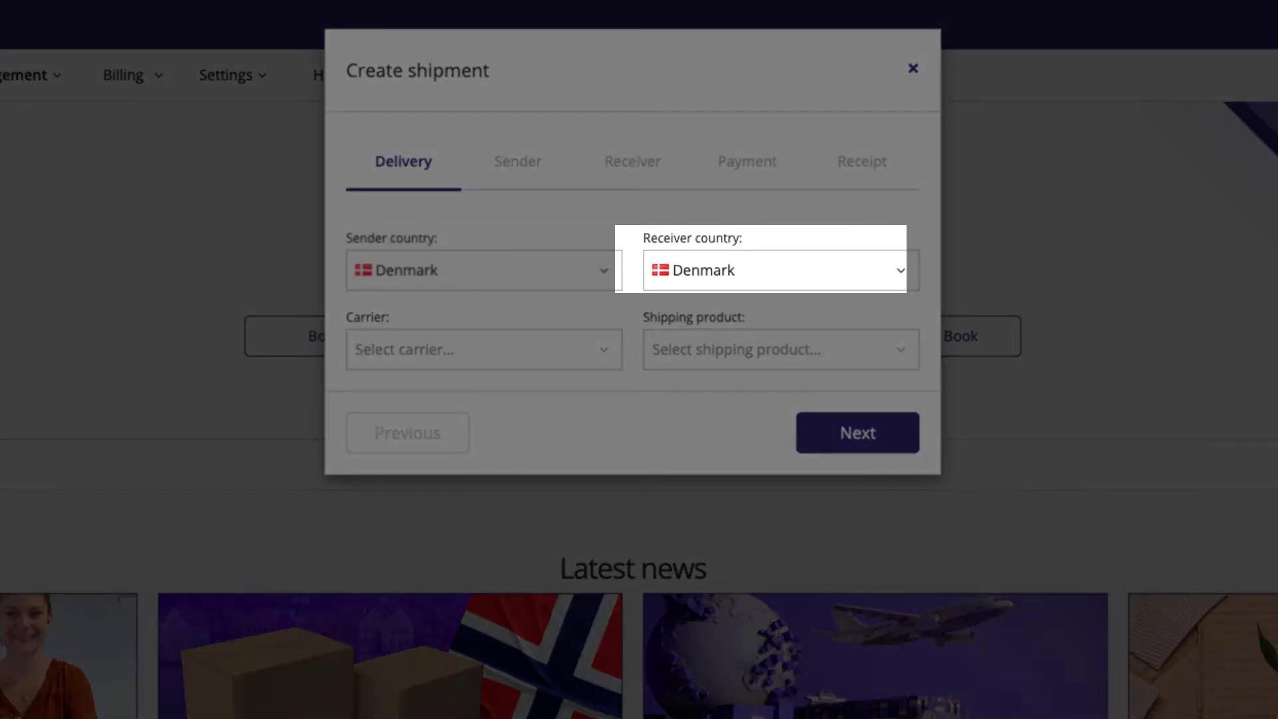
pyautogui.click(481, 348)
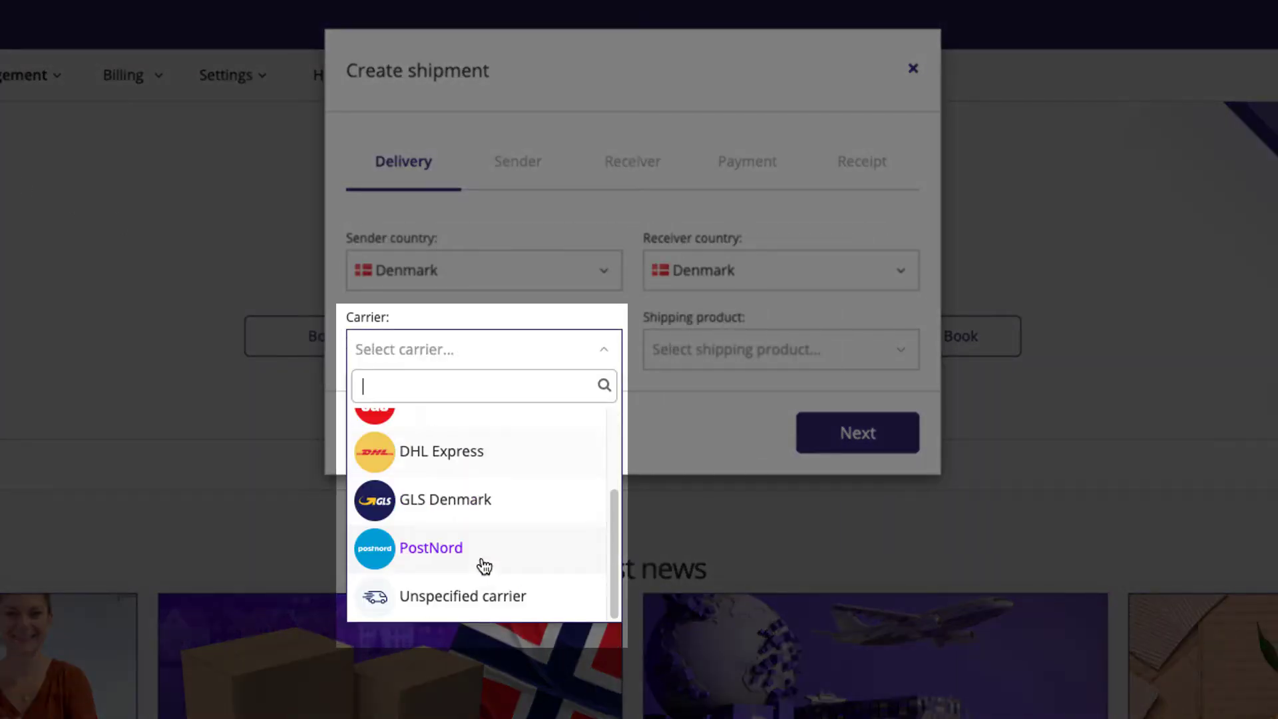
pyautogui.click(430, 547)
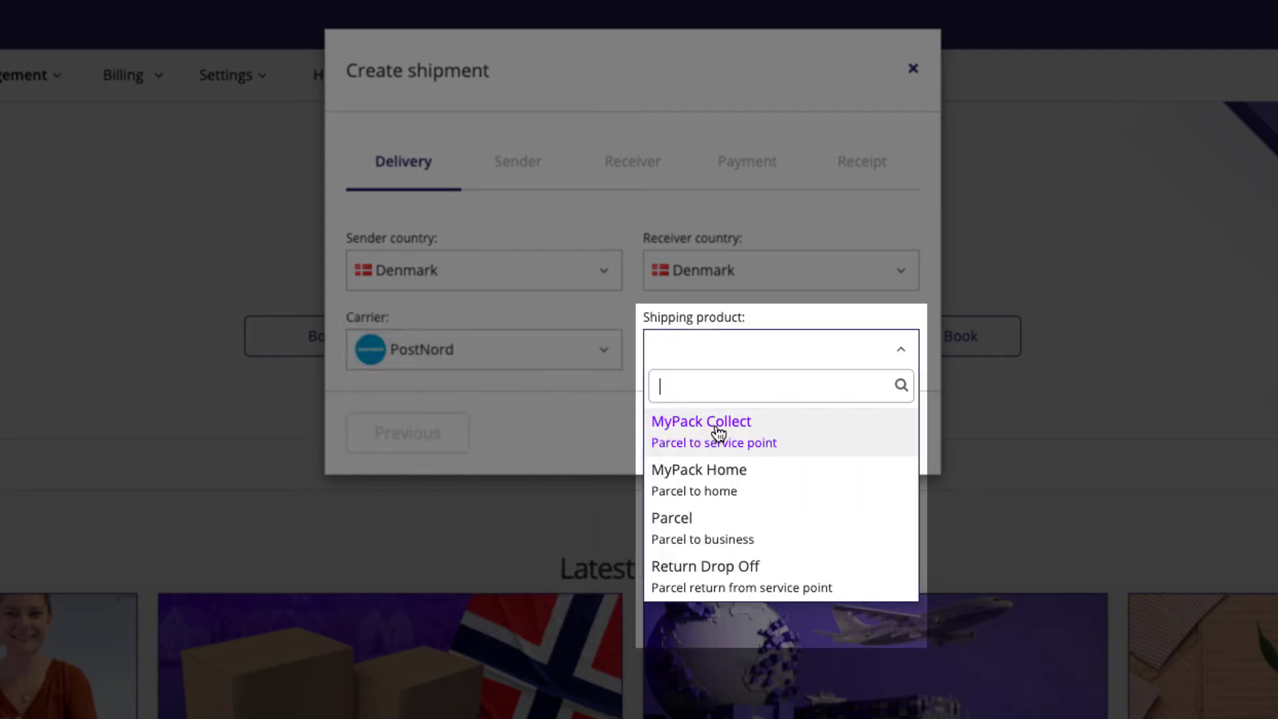
pyautogui.click(700, 421)
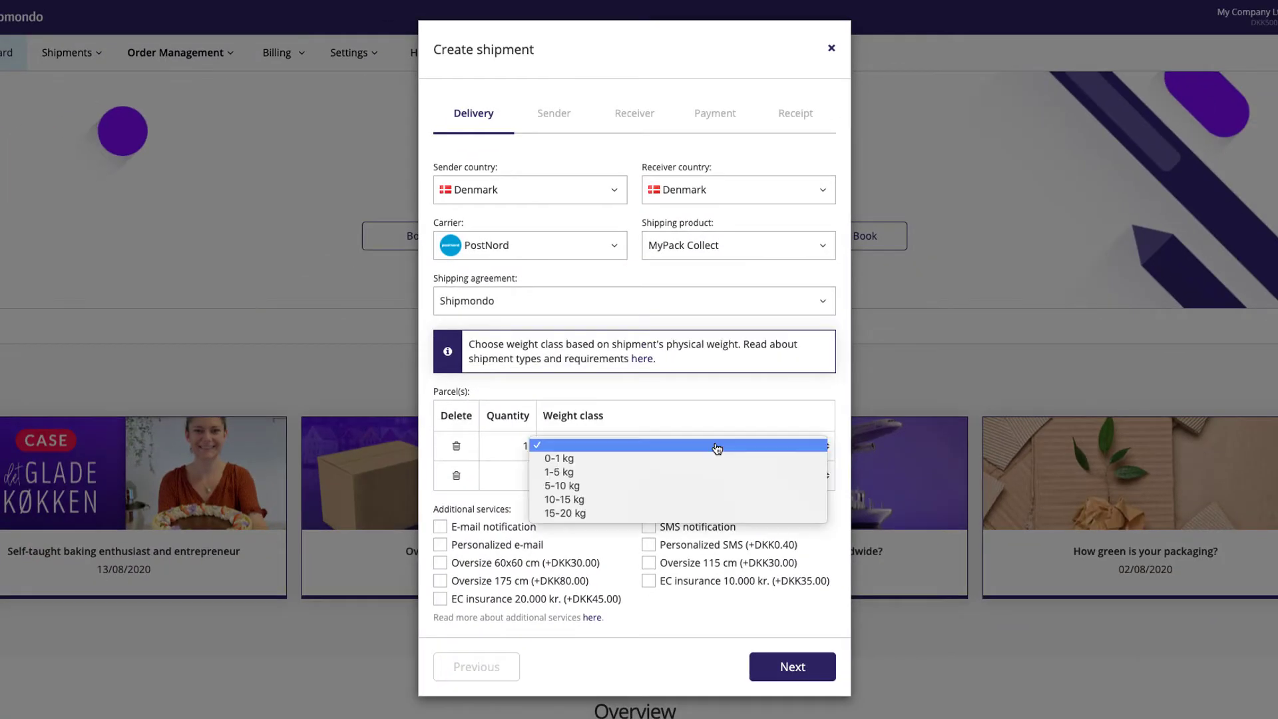
# Set weight class 0-1 kg, add e-mail notification, and continue to sender details
pyautogui.click(683, 446)
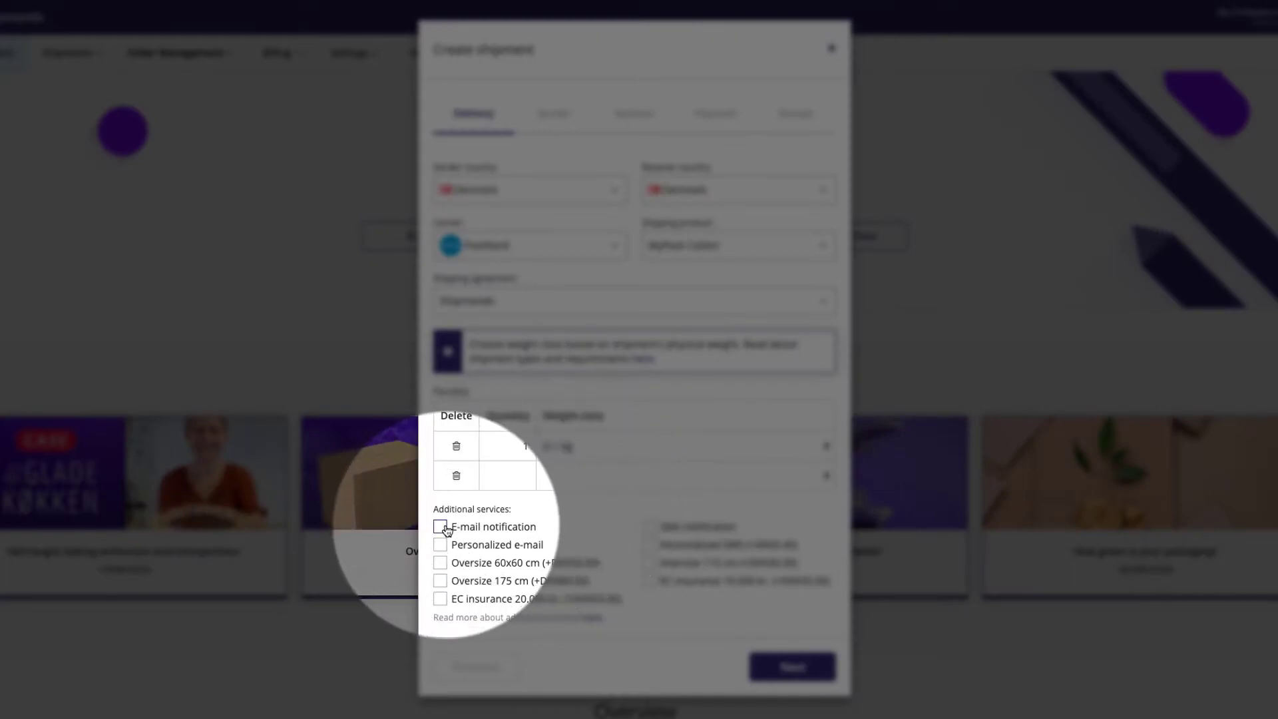
pyautogui.click(440, 526)
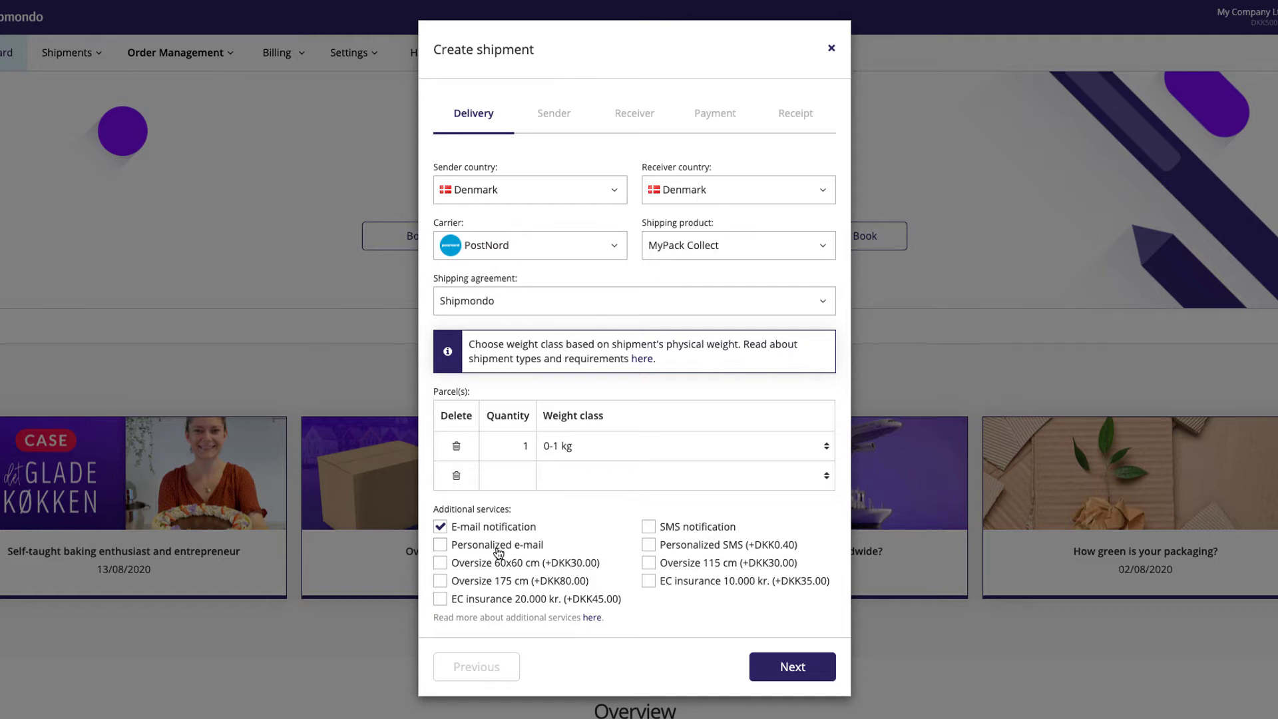
pyautogui.click(789, 666)
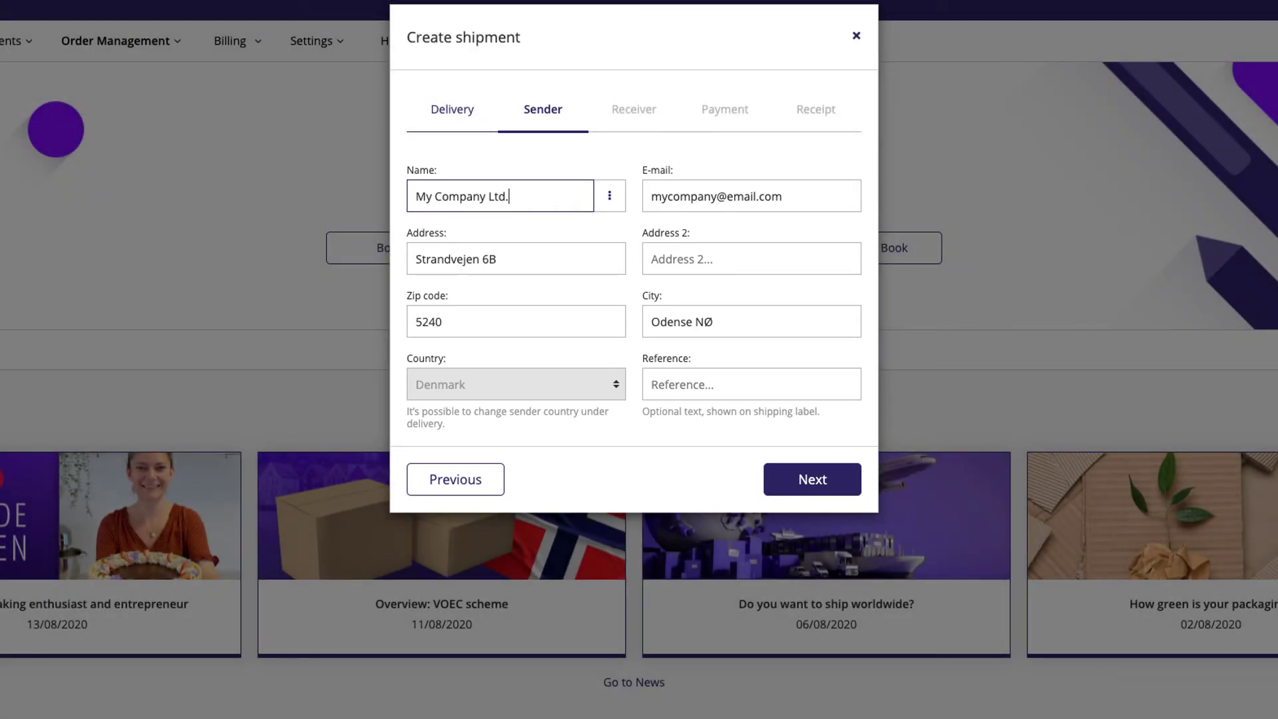
pyautogui.moveTo(818, 527)
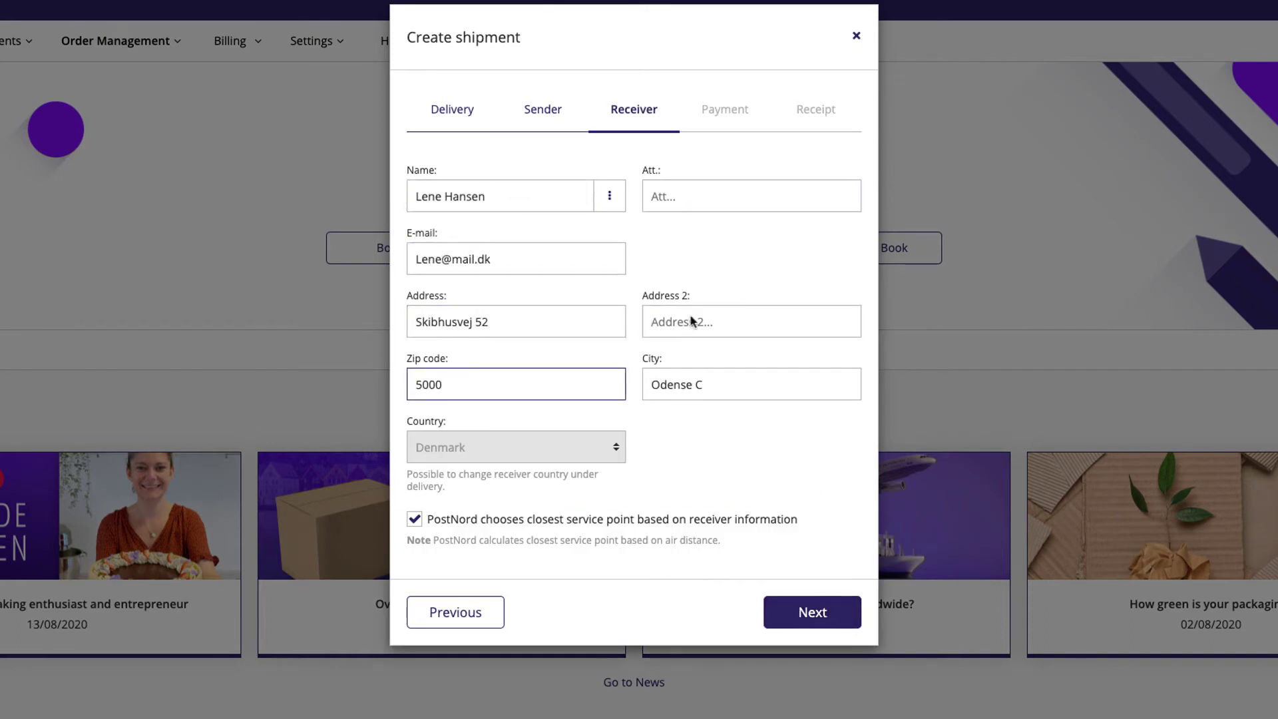
pyautogui.click(609, 196)
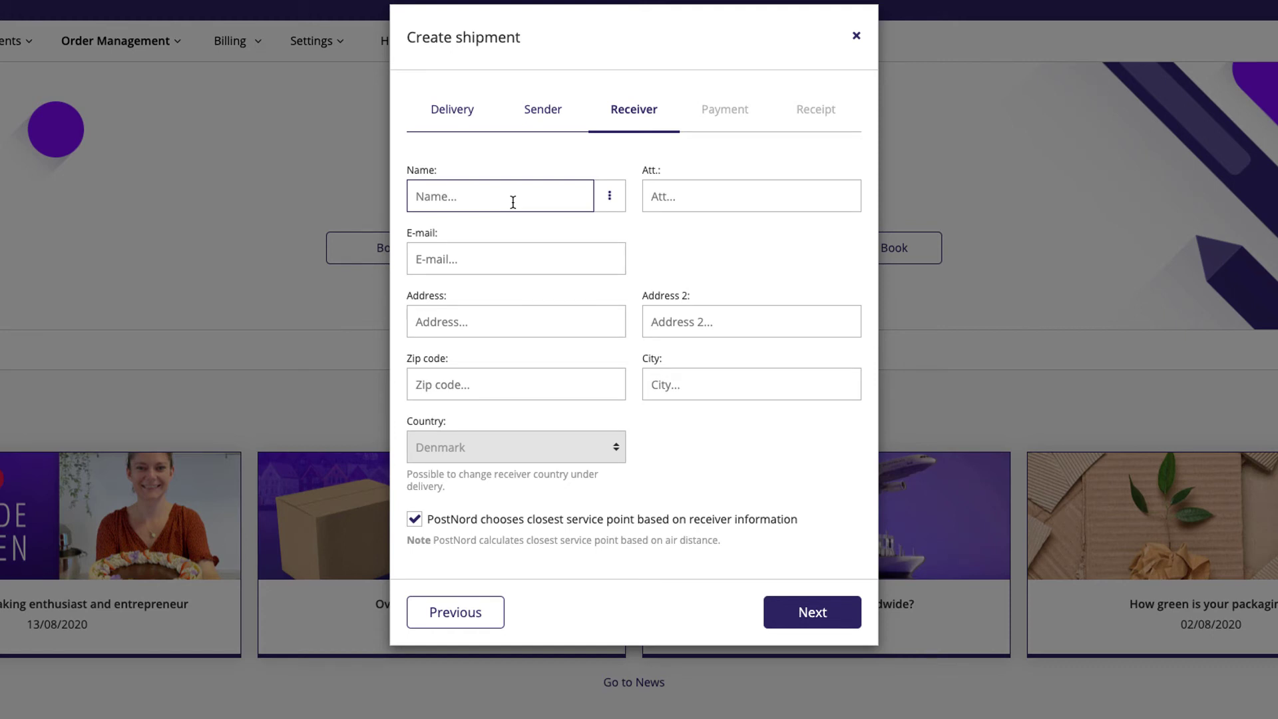
pyautogui.write('Le')
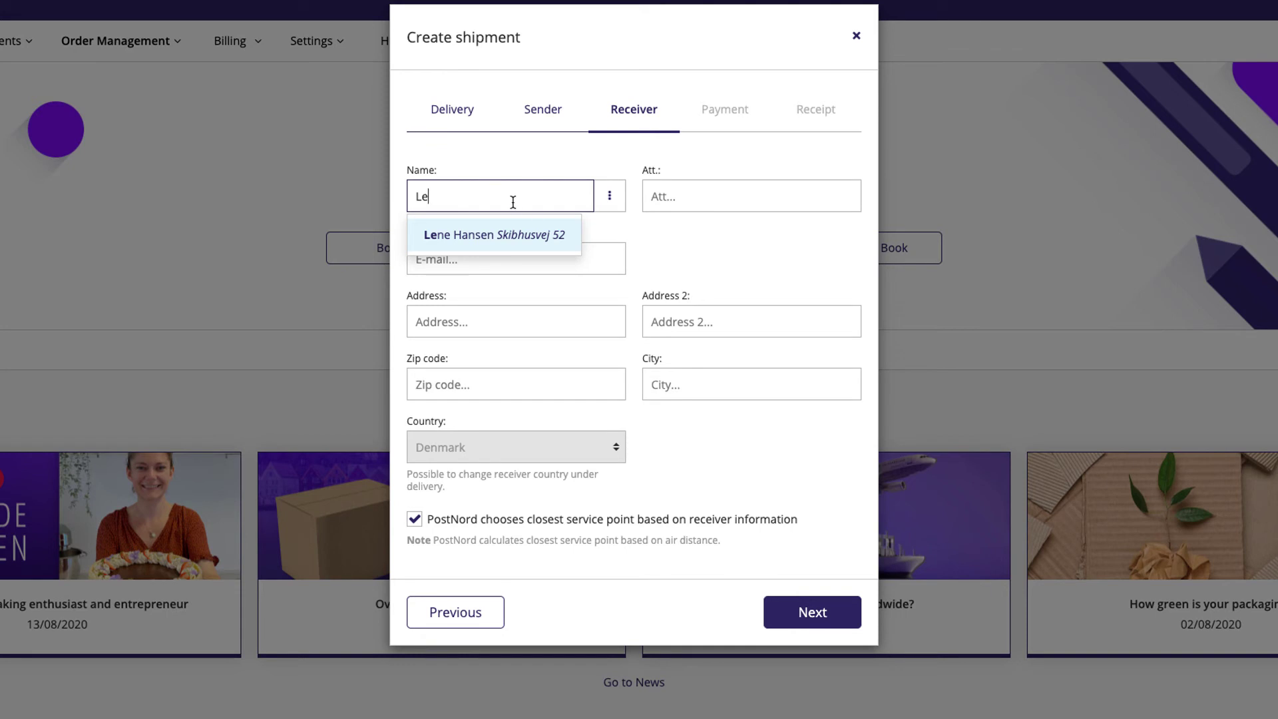
pyautogui.click(494, 235)
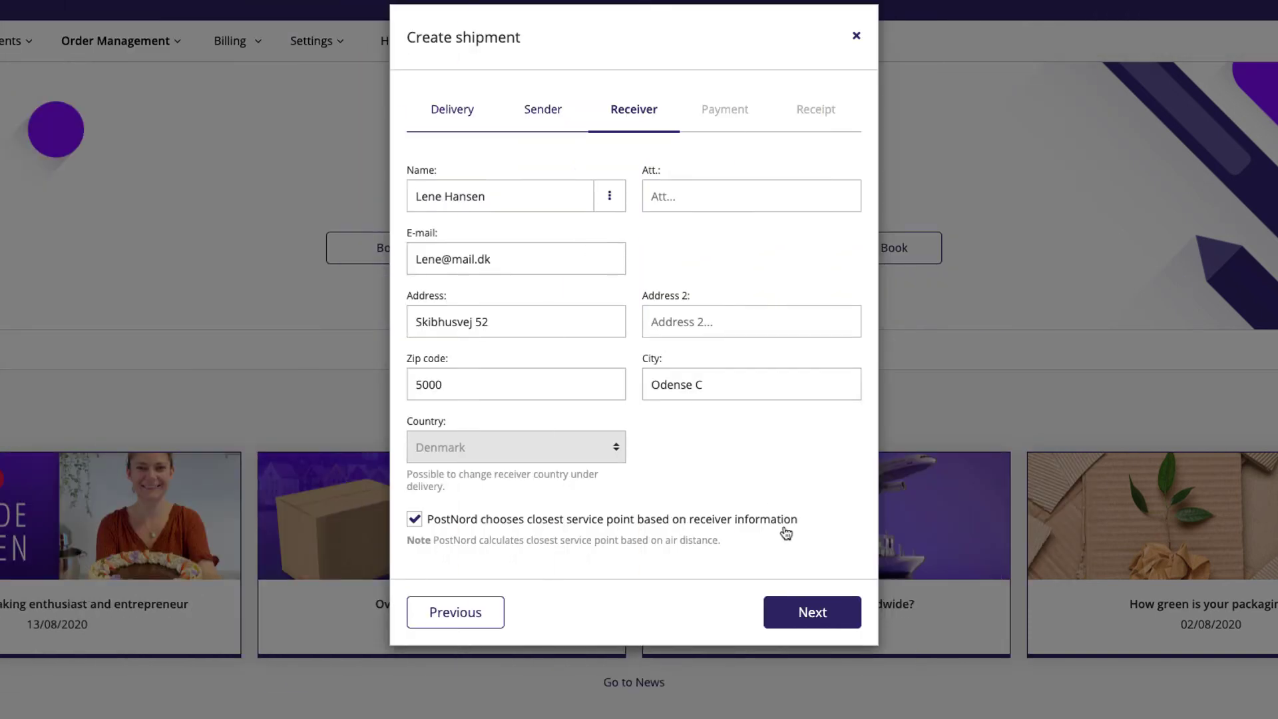
pyautogui.click(810, 613)
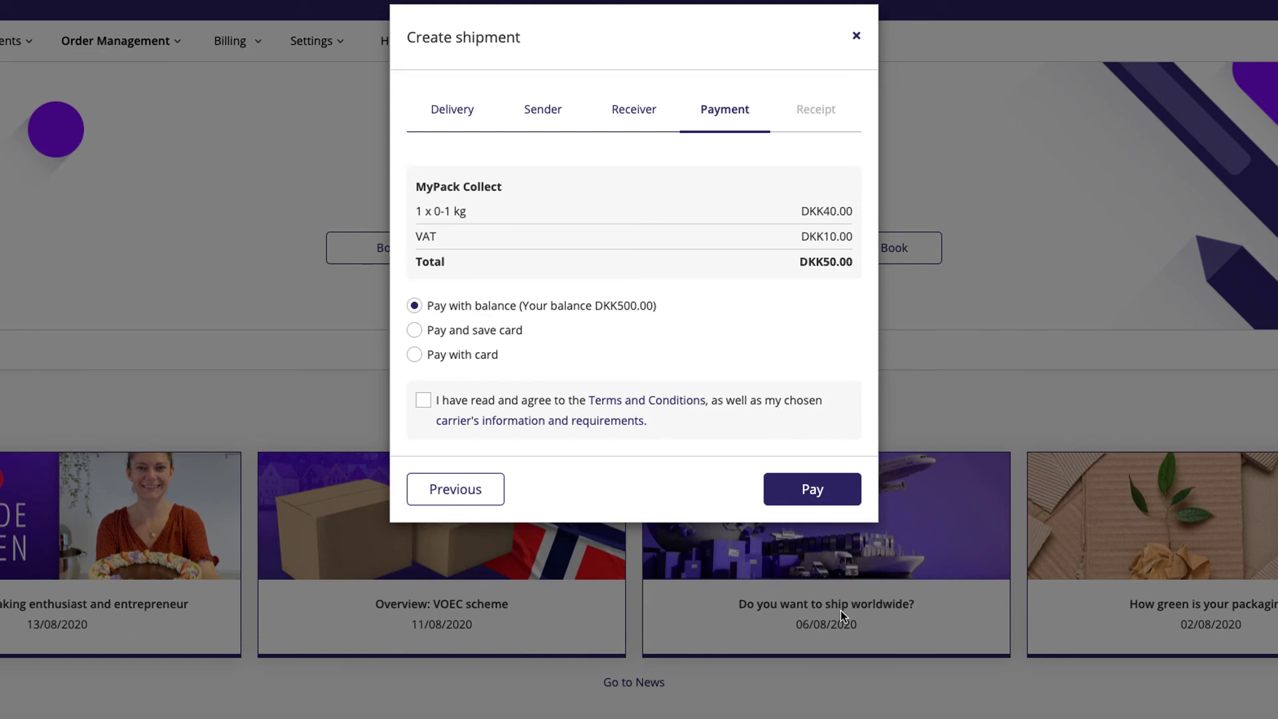
# Accept the terms, pay DKK50.00, and download the shipping label PDF
pyautogui.click(424, 400)
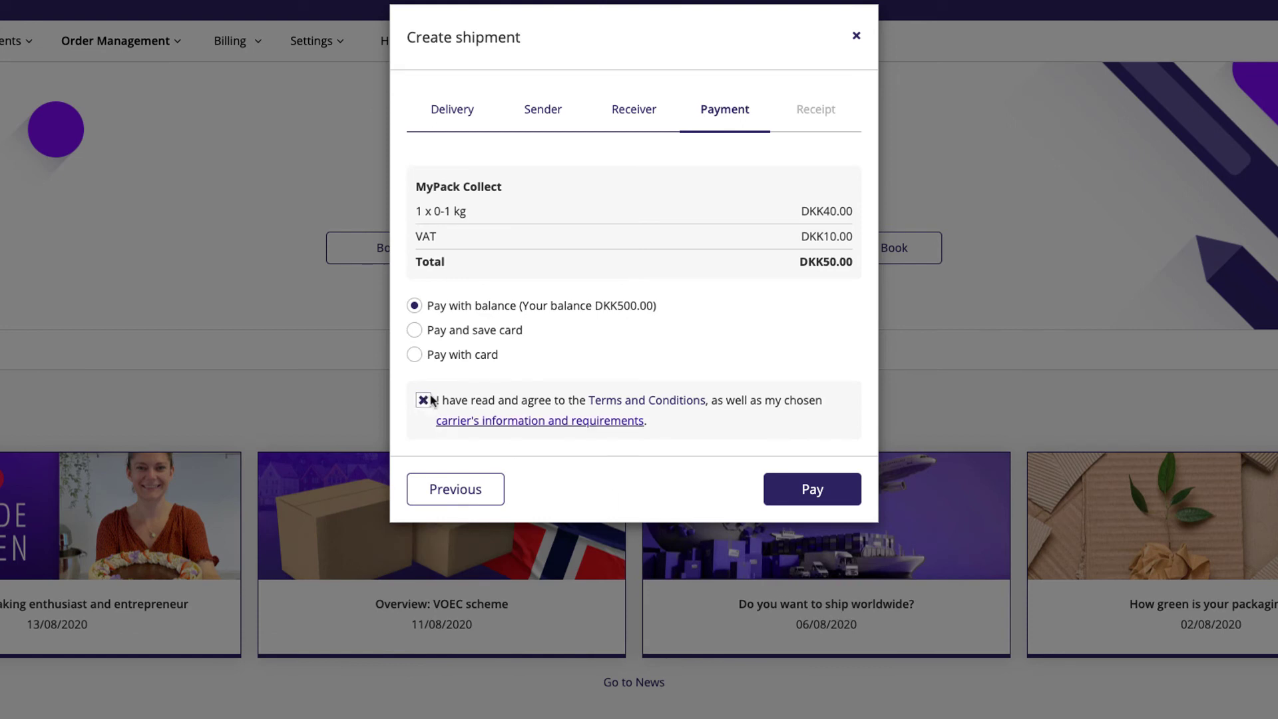
pyautogui.click(812, 490)
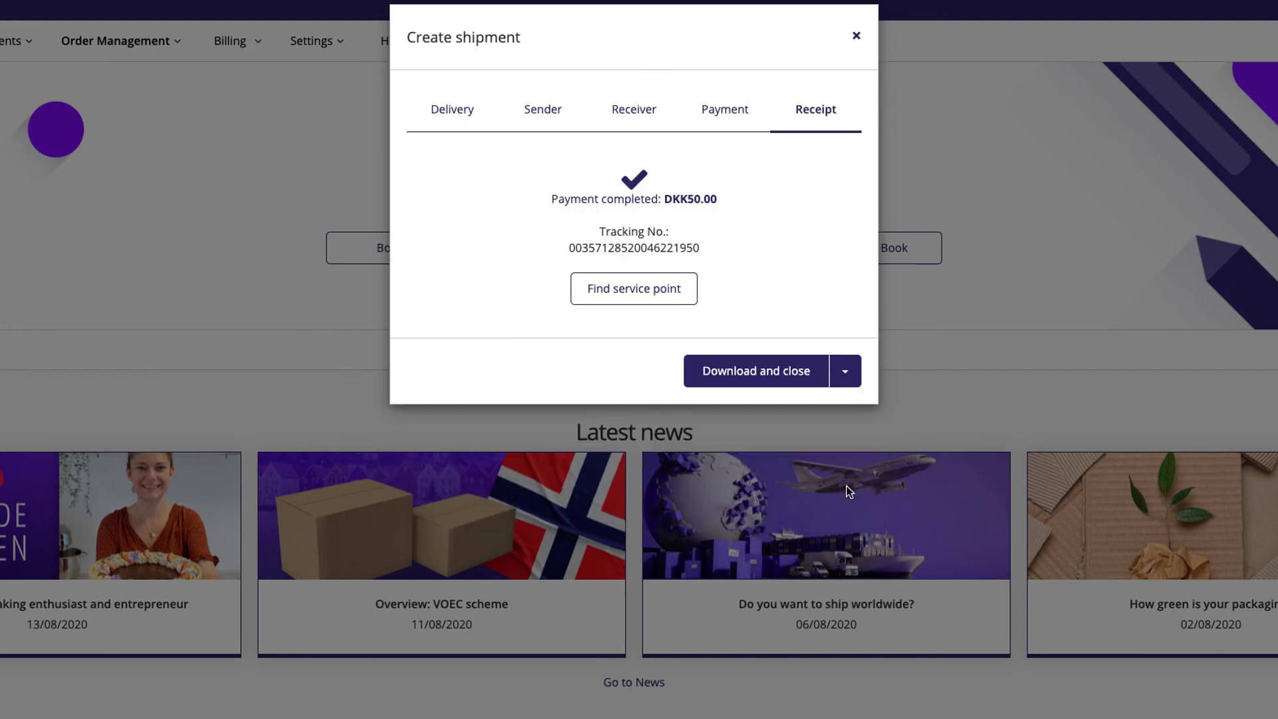
pyautogui.moveTo(756, 371)
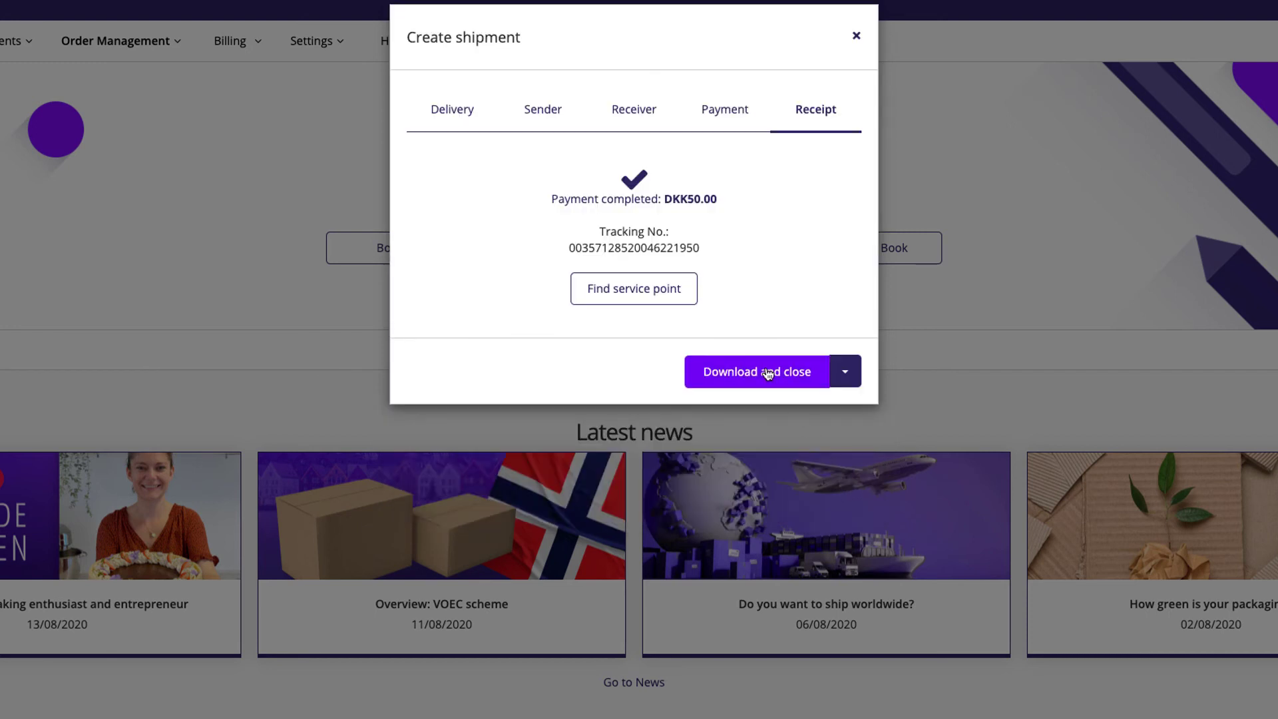
pyautogui.click(756, 371)
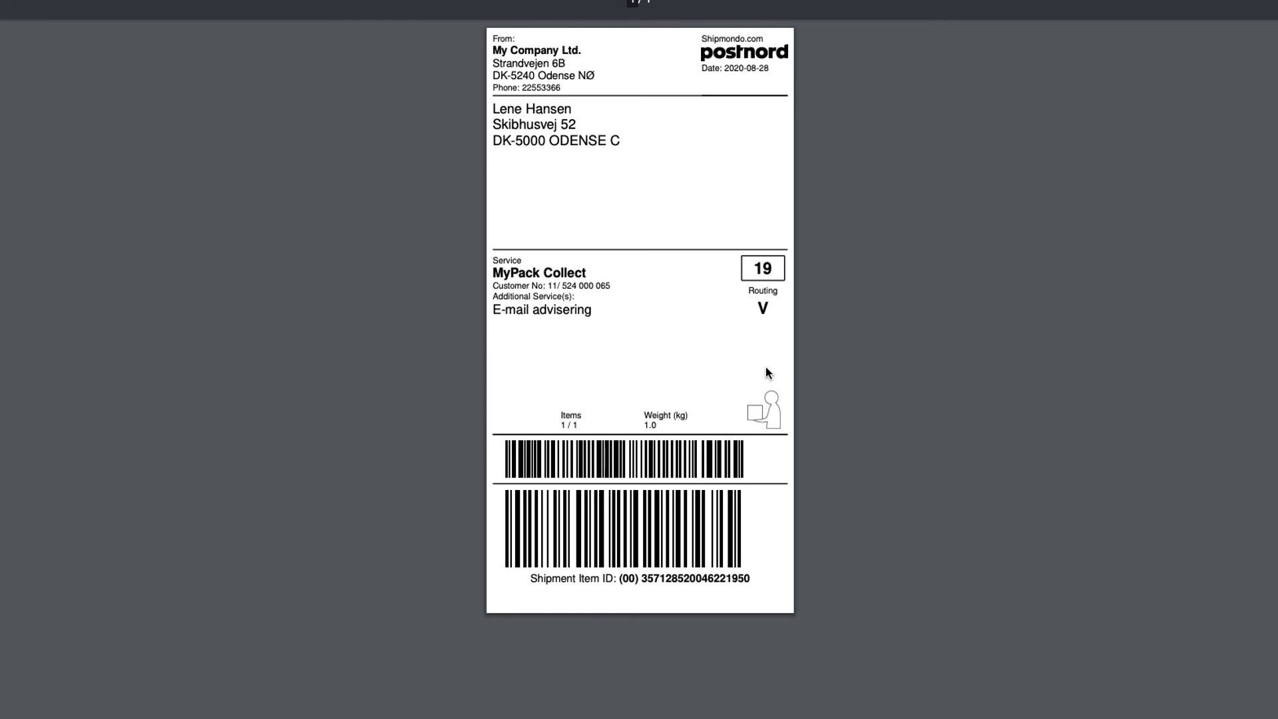